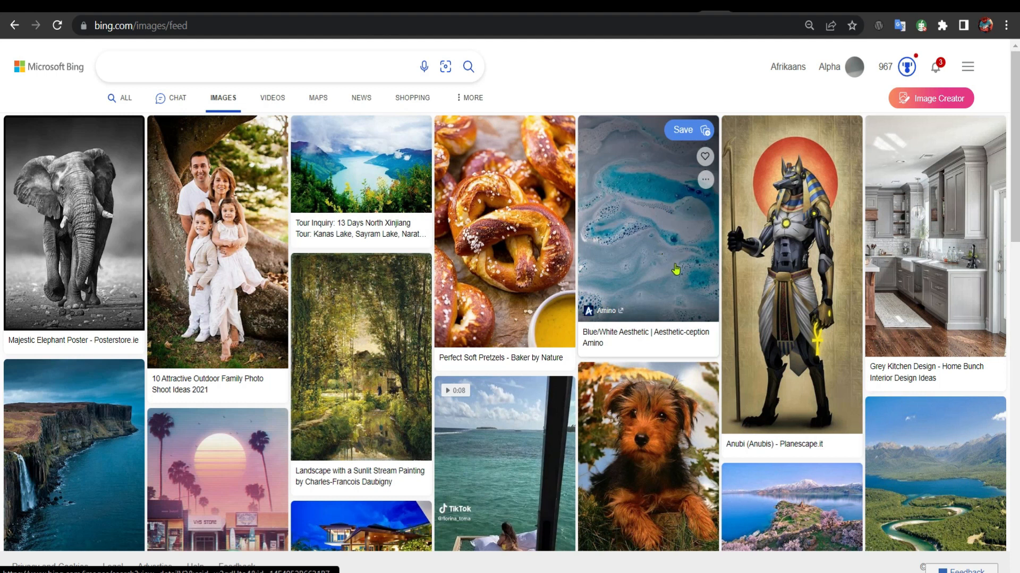
{"action": "mouse_move", "coordinate": [696, 289]}
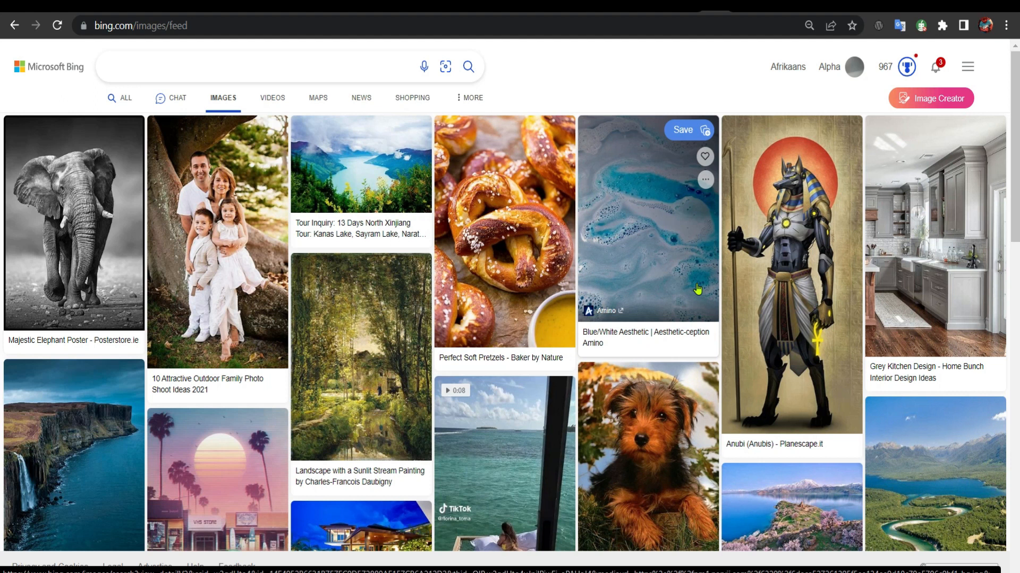
{"action": "mouse_move", "coordinate": [341, 238]}
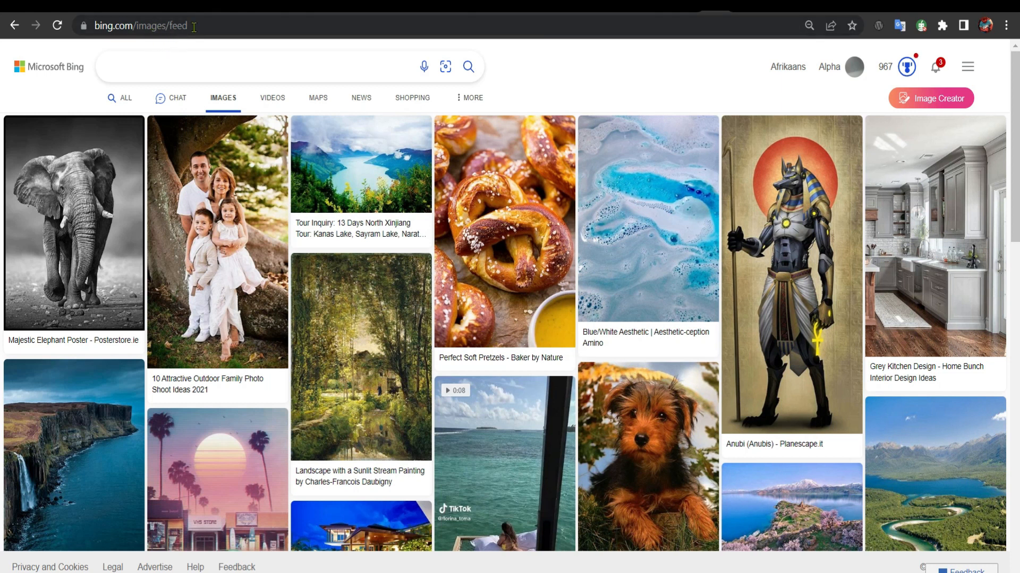
{"action": "mouse_move", "coordinate": [575, 301]}
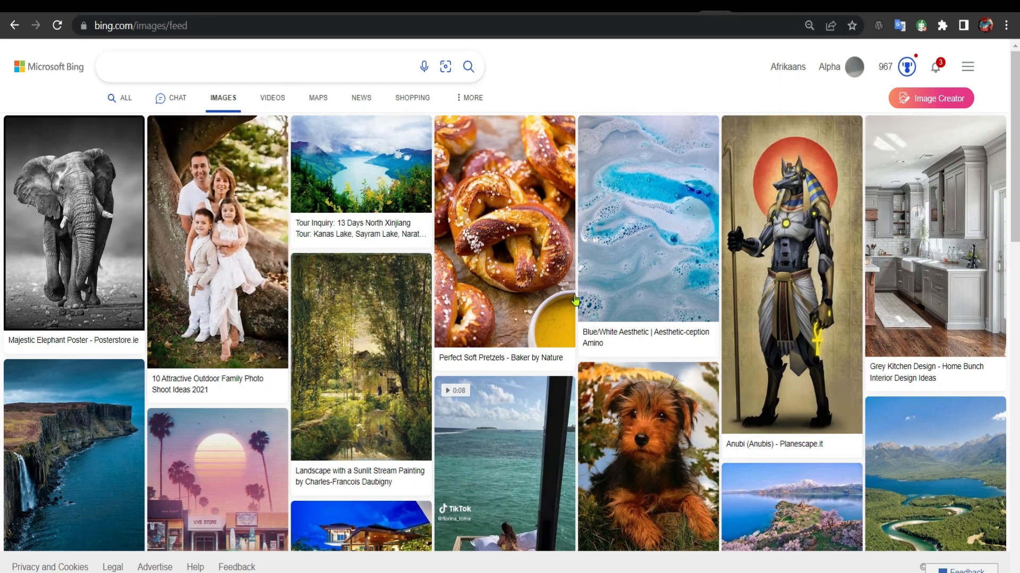
{"action": "mouse_move", "coordinate": [853, 247]}
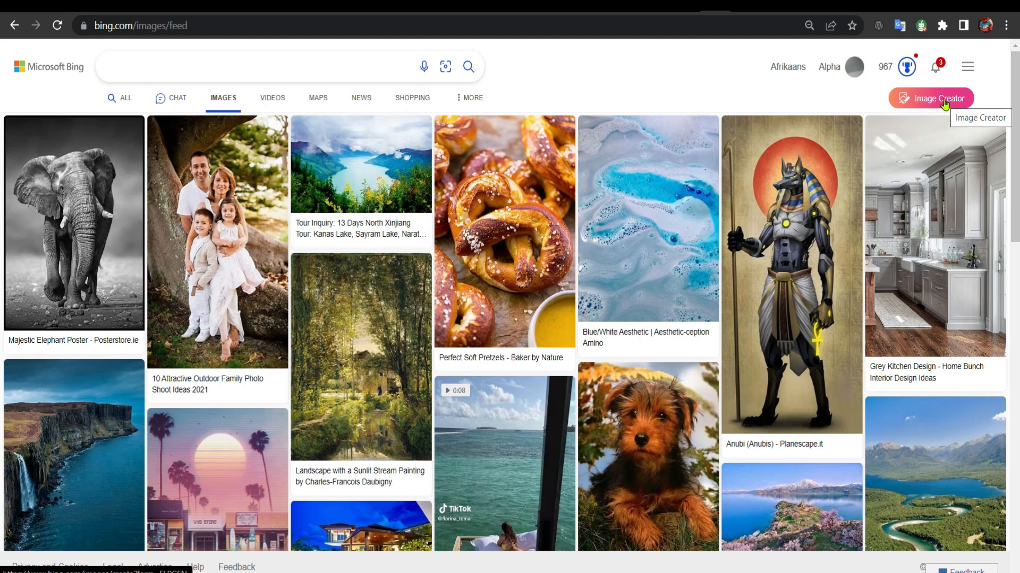
- Open the Image Creator page from Bing Images
{"action": "left_click", "coordinate": [930, 99]}
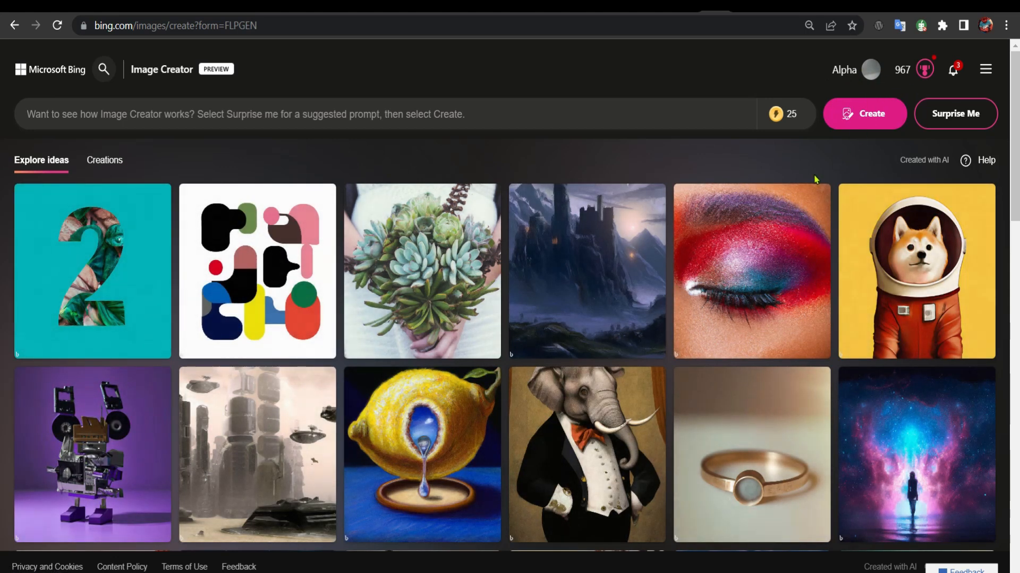
{"action": "mouse_move", "coordinate": [764, 136]}
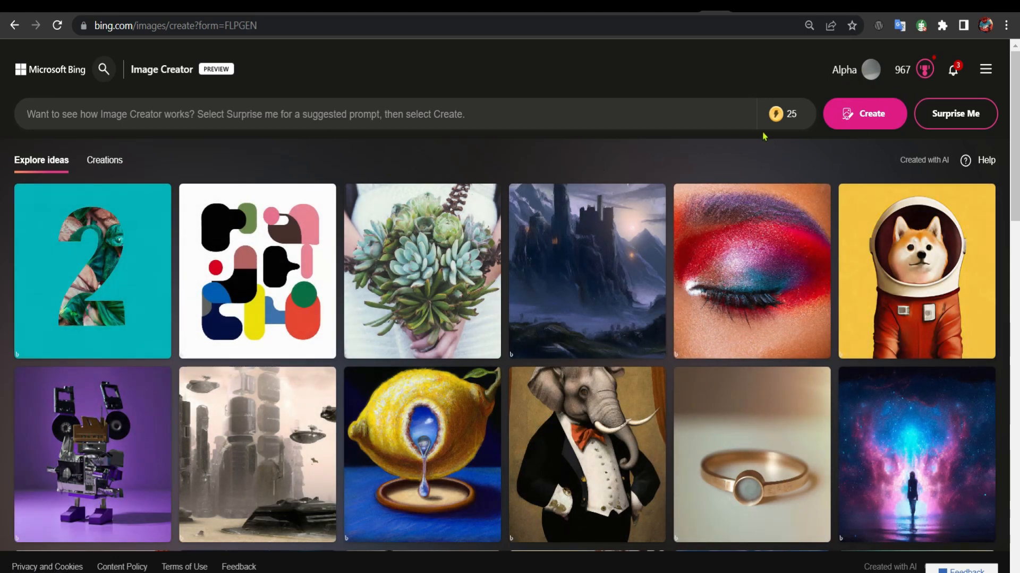
{"action": "mouse_move", "coordinate": [788, 113]}
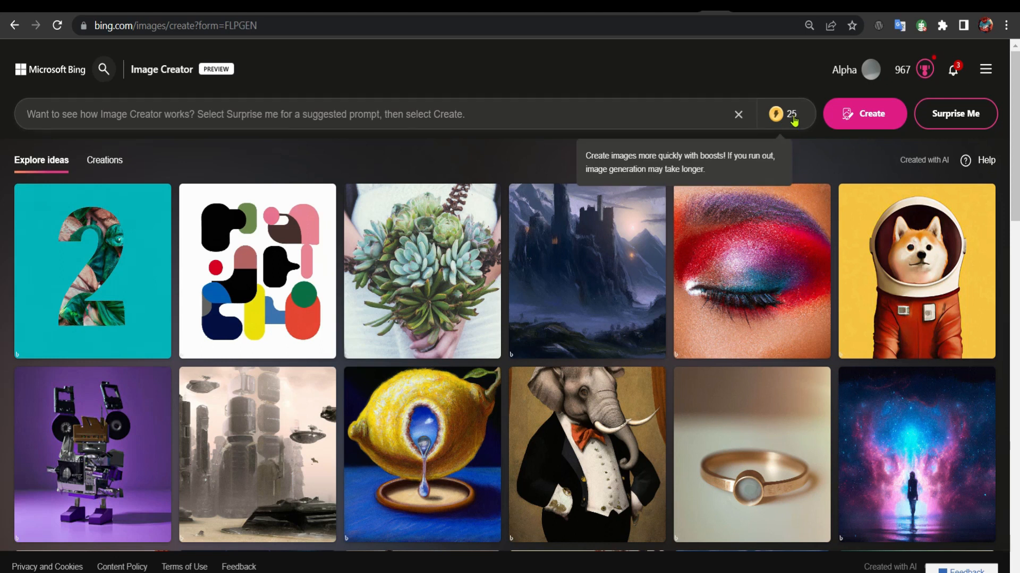
{"action": "mouse_move", "coordinate": [321, 119]}
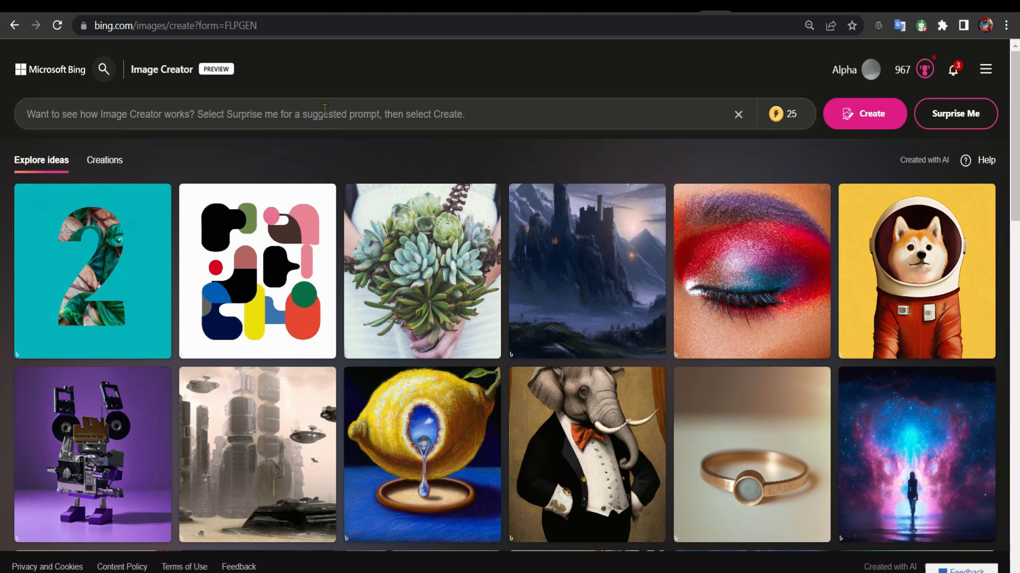
- Type the mysterious girl, wheelchair and salad-field prompt, fixing a typo
{"action": "type", "text": "a my"}
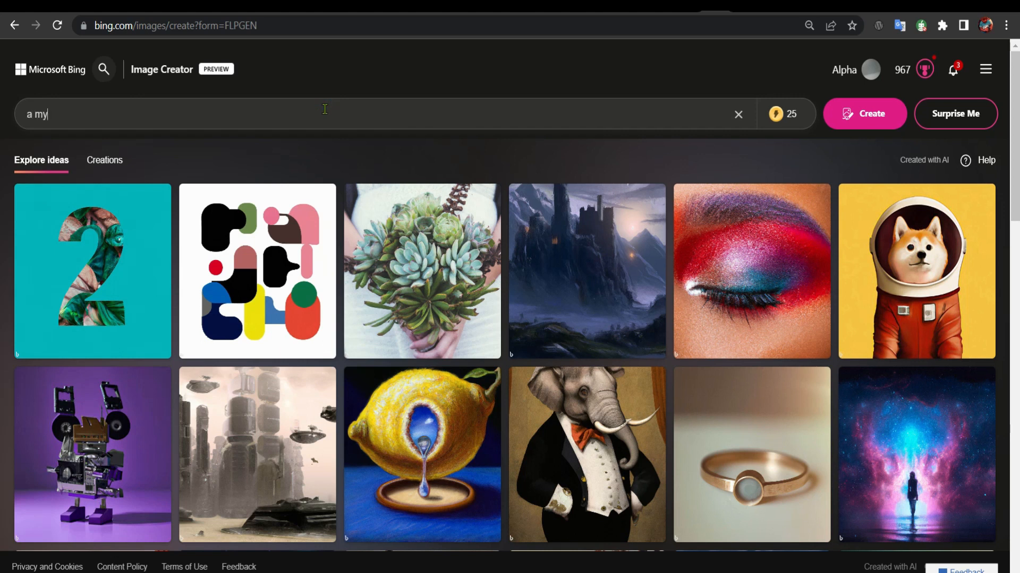
{"action": "type", "text": "ster"}
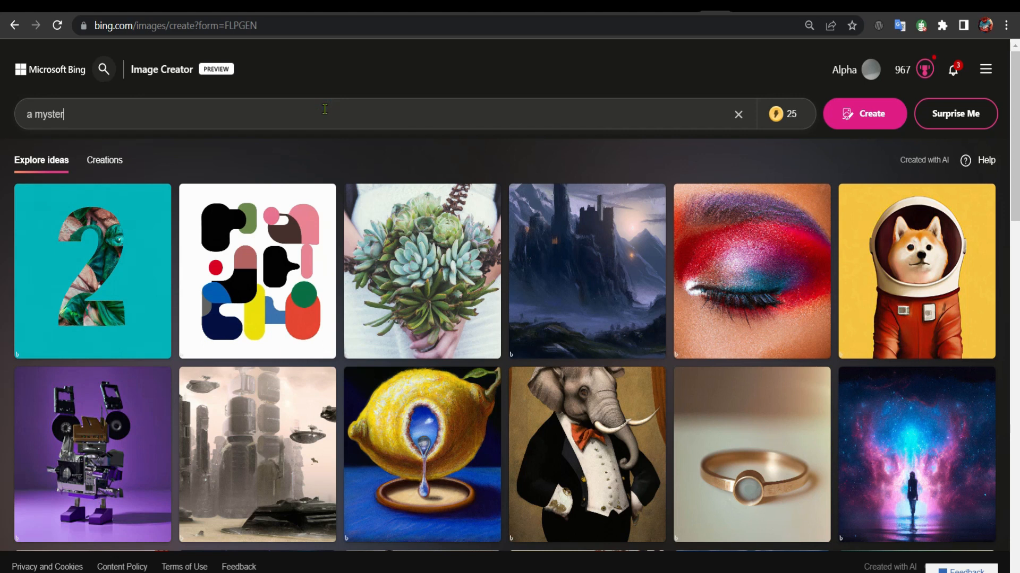
{"action": "type", "text": "ious girl visits a woman in a w"}
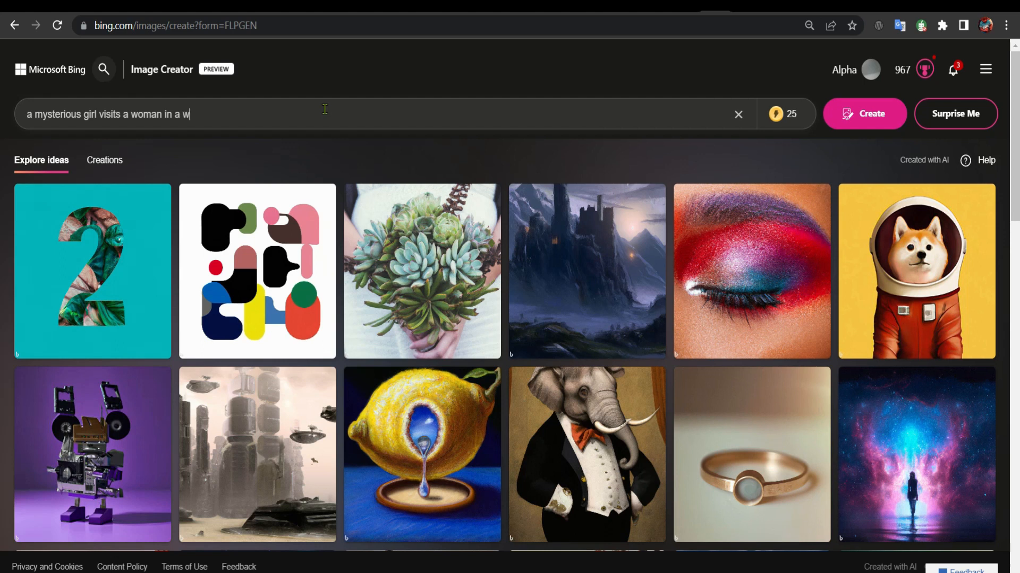
{"action": "type", "text": "heel"}
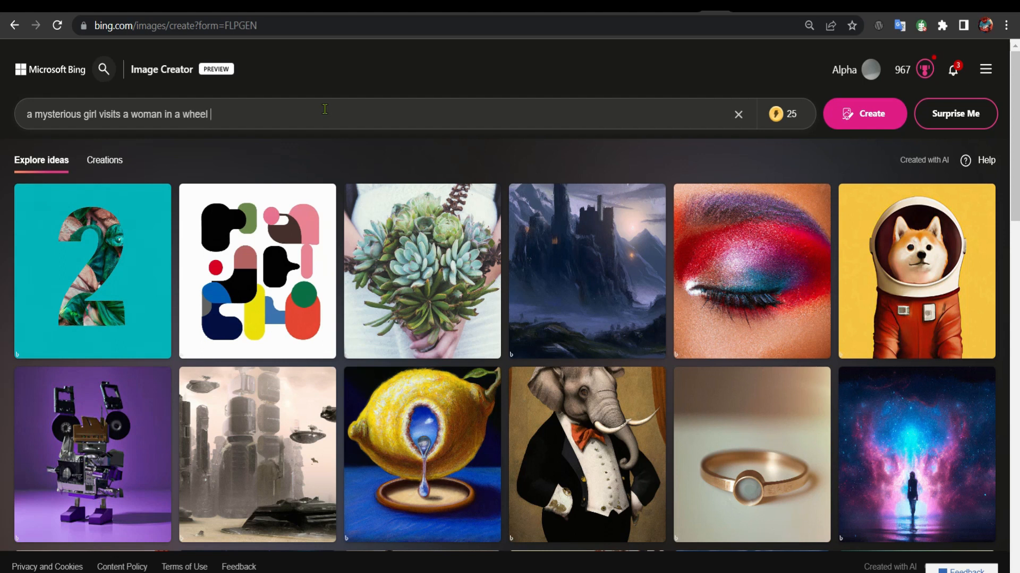
{"action": "type", "text": "chair"}
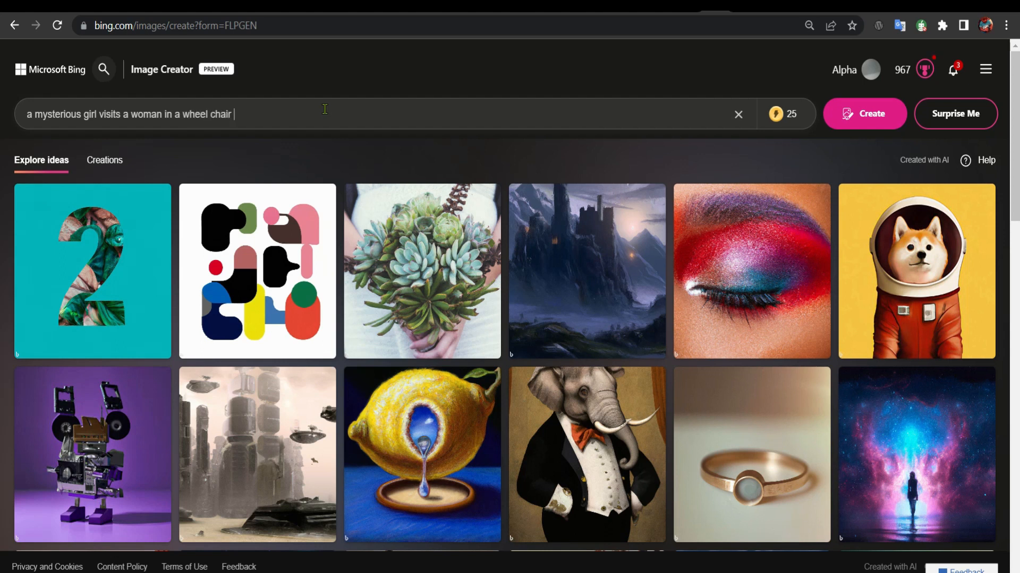
{"action": "type", "text": "and transforms her robo"}
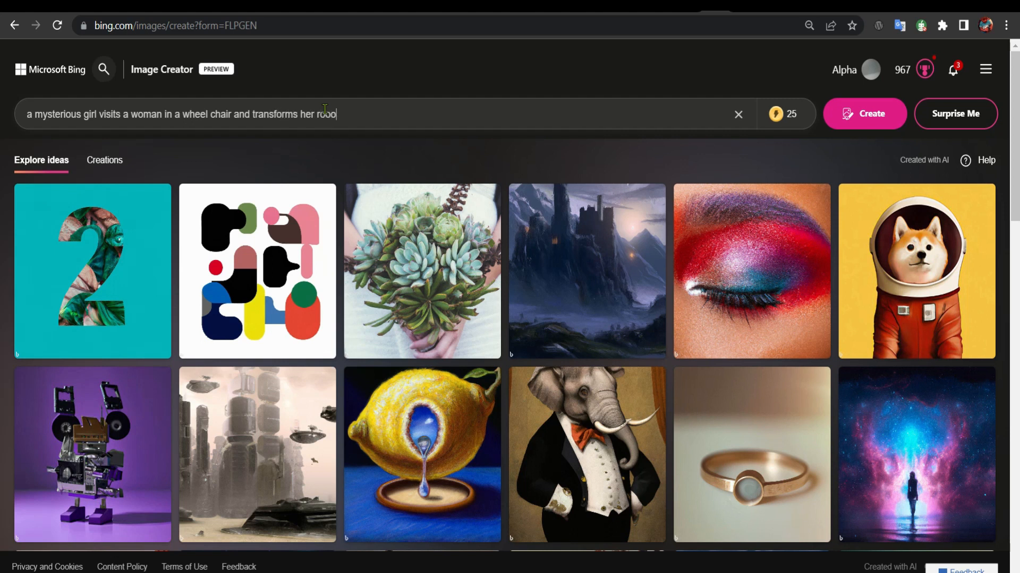
{"action": "type", "text": "m into a field of salad, volumetric ligh"}
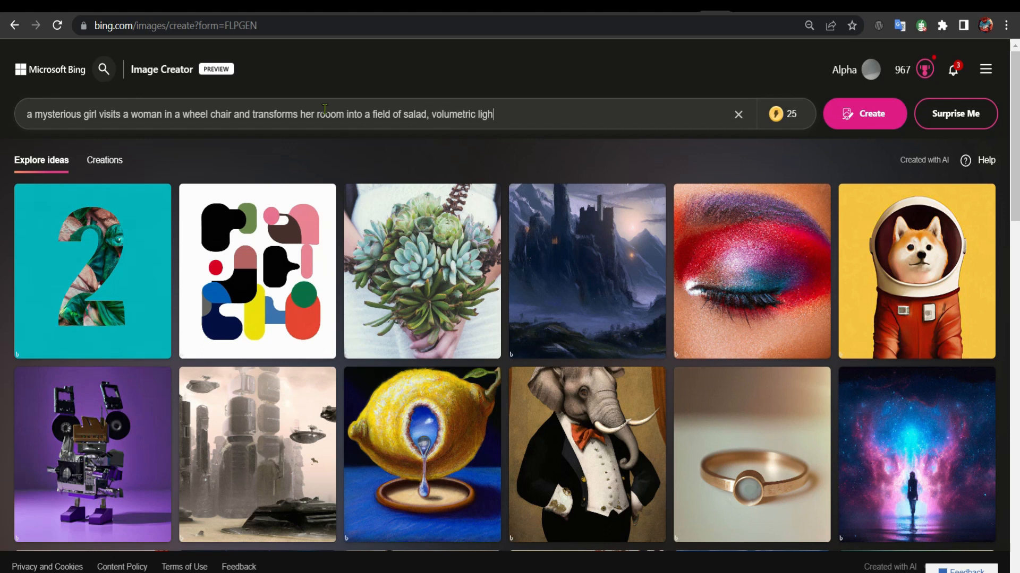
{"action": "type", "text": "thing"}
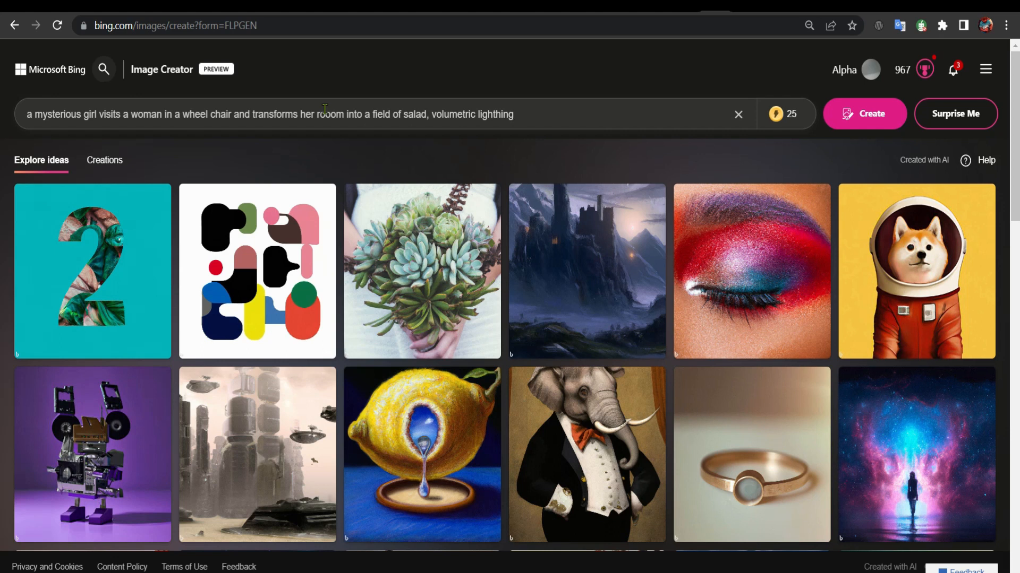
{"action": "key", "text": "Backspace"}
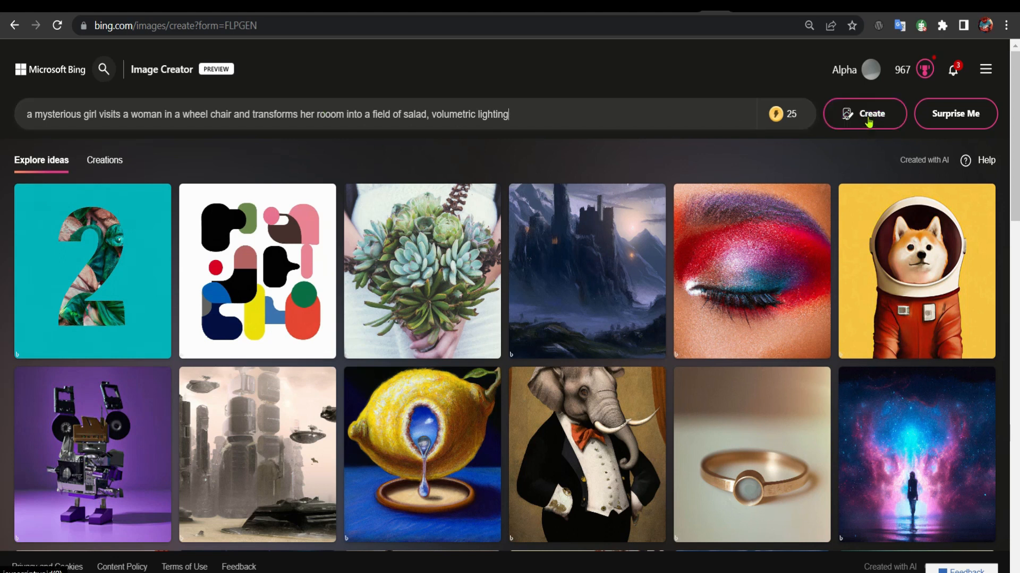
- Generate images from the salad-field prompt and wait for four results
{"action": "left_click", "coordinate": [864, 114]}
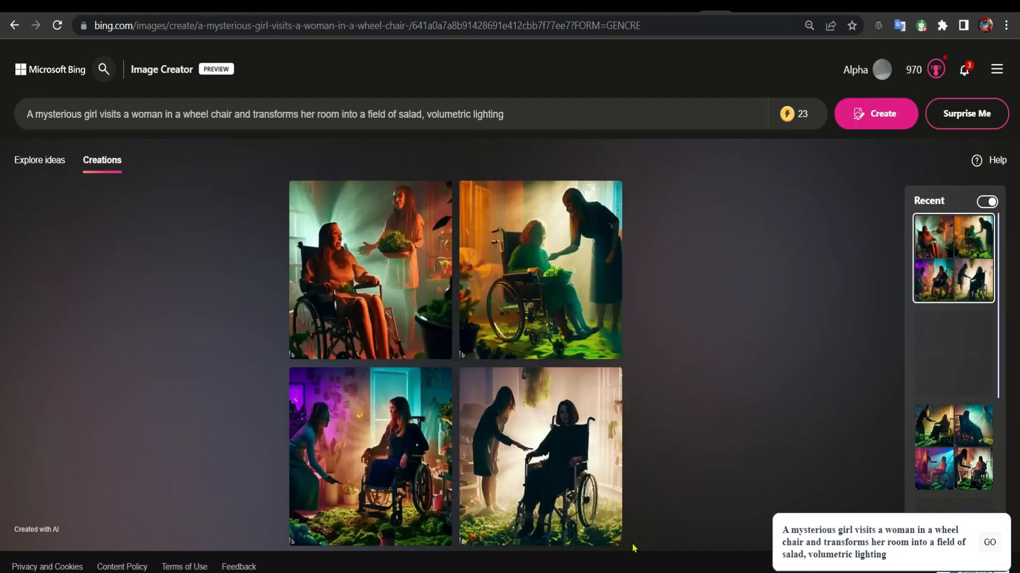
{"action": "mouse_move", "coordinate": [163, 424]}
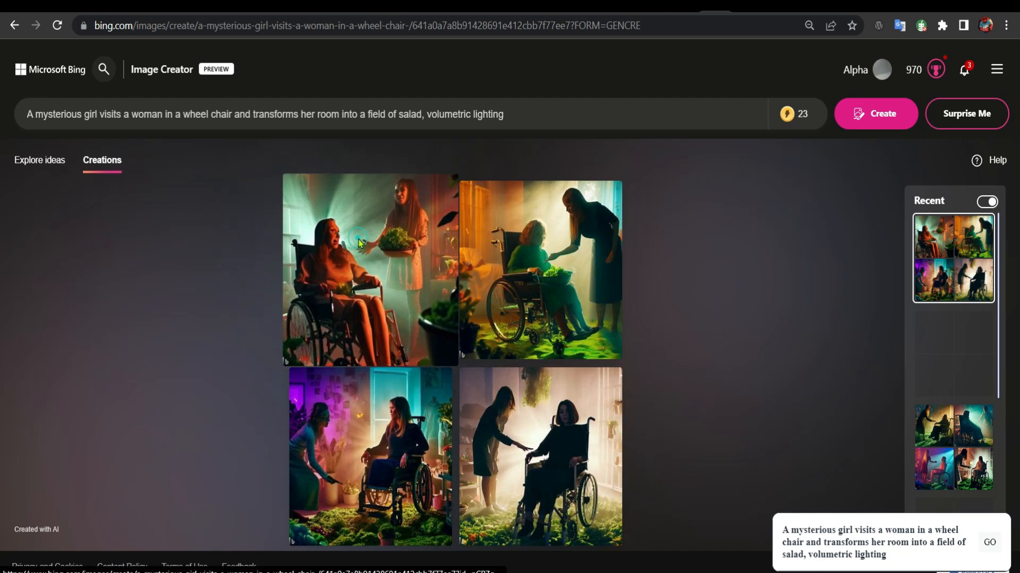
{"action": "left_click", "coordinate": [369, 269]}
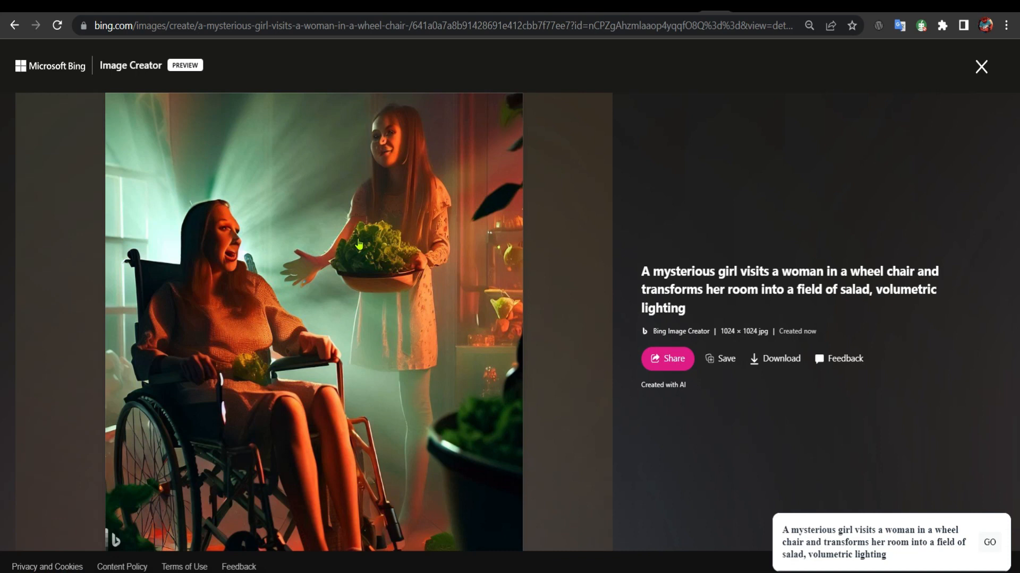
{"action": "mouse_move", "coordinate": [709, 364]}
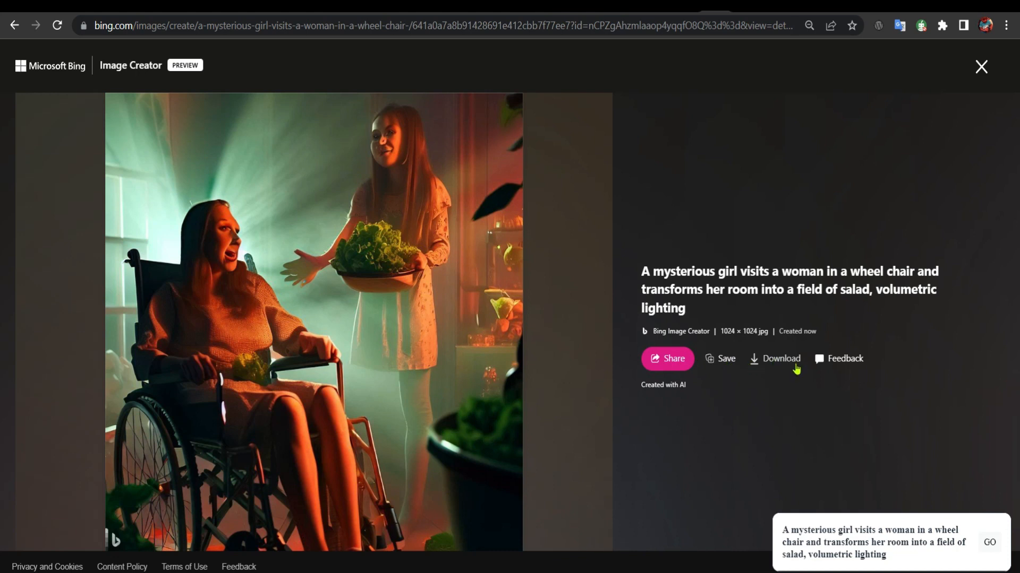
{"action": "mouse_move", "coordinate": [513, 324]}
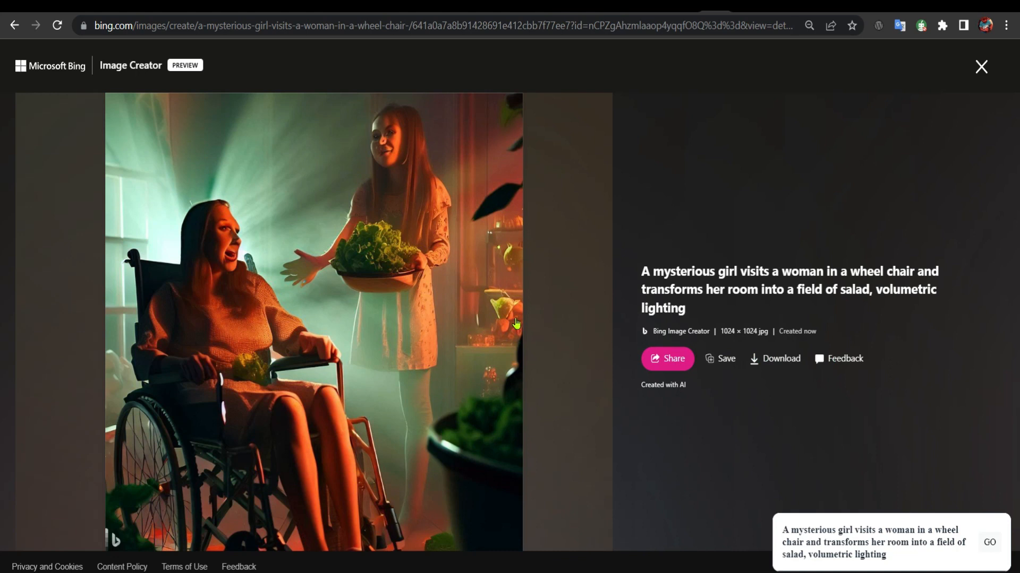
{"action": "mouse_move", "coordinate": [551, 321]}
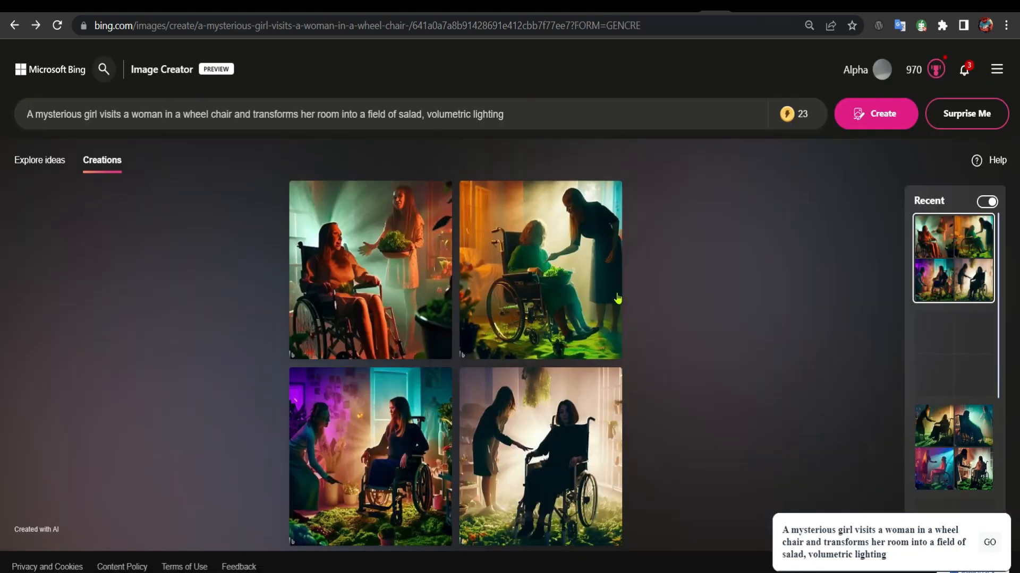
- View the purple-lit bottom-left image full size, then close it
{"action": "left_click", "coordinate": [539, 270]}
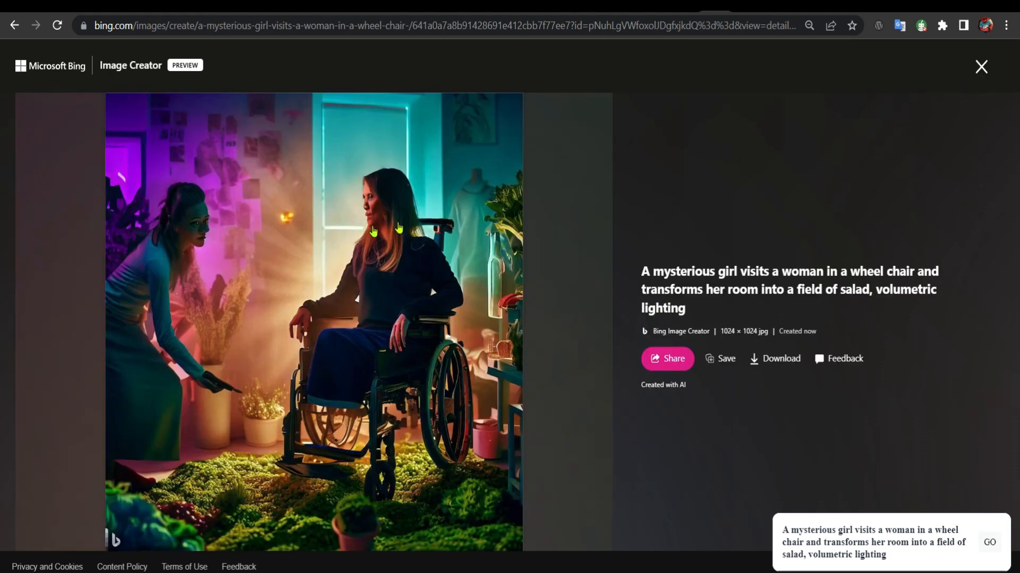
{"action": "left_click", "coordinate": [981, 67]}
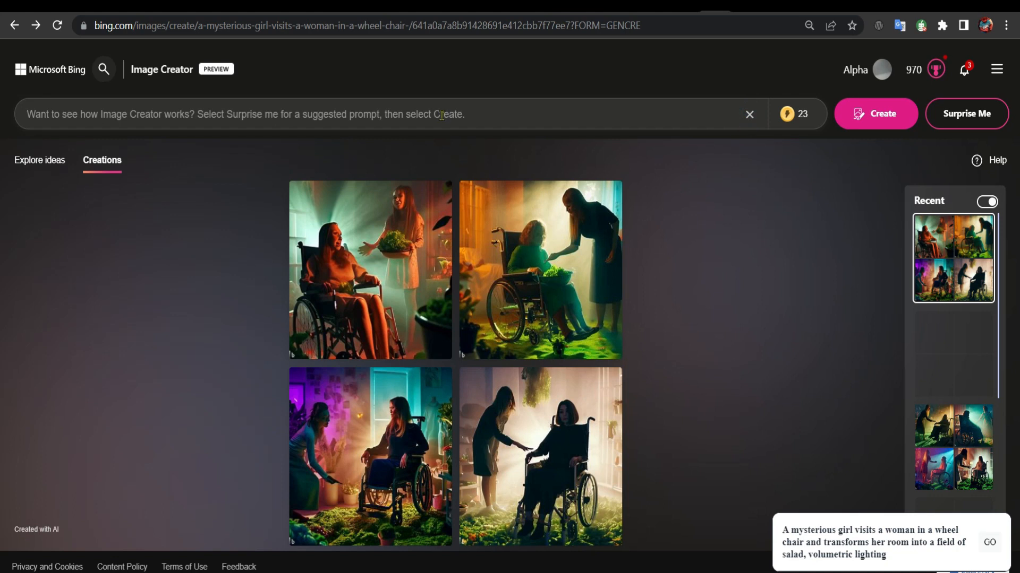
- Submit a Putin laughing, fruit salad, Joe Biden protocol photography prompt
{"action": "type", "text": "vladimir"}
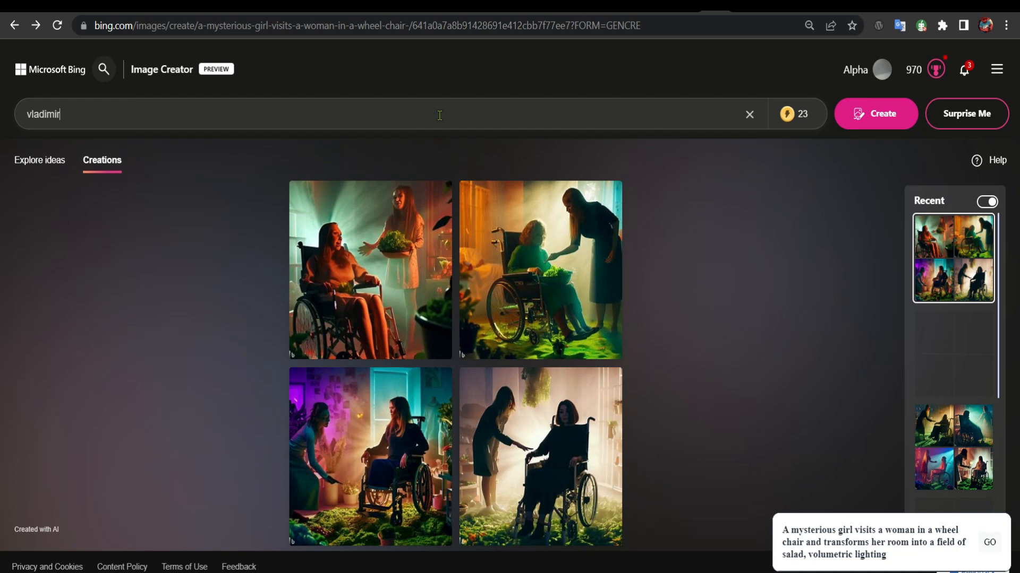
{"action": "type", "text": "putin"}
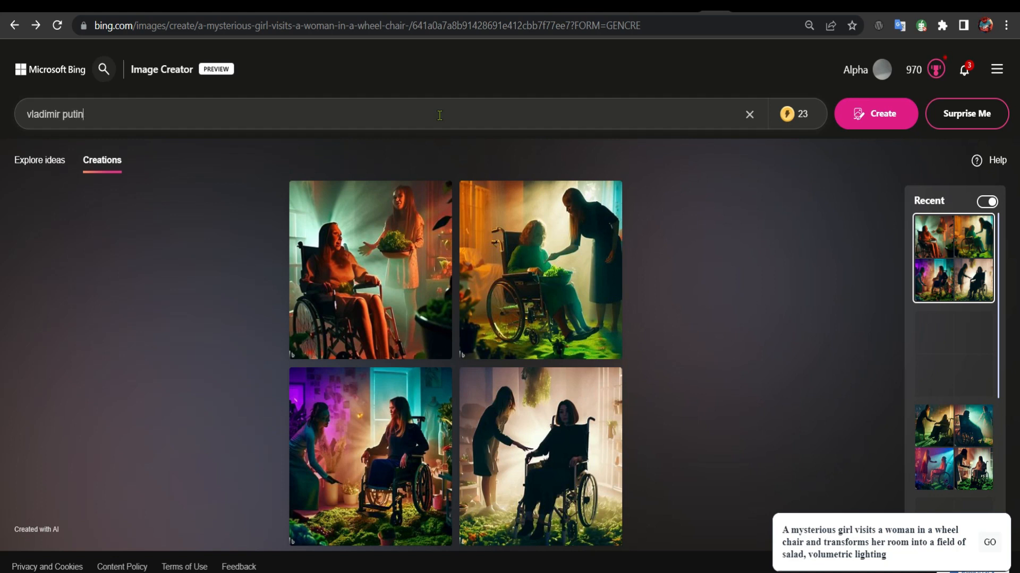
{"action": "type", "text": "laug"}
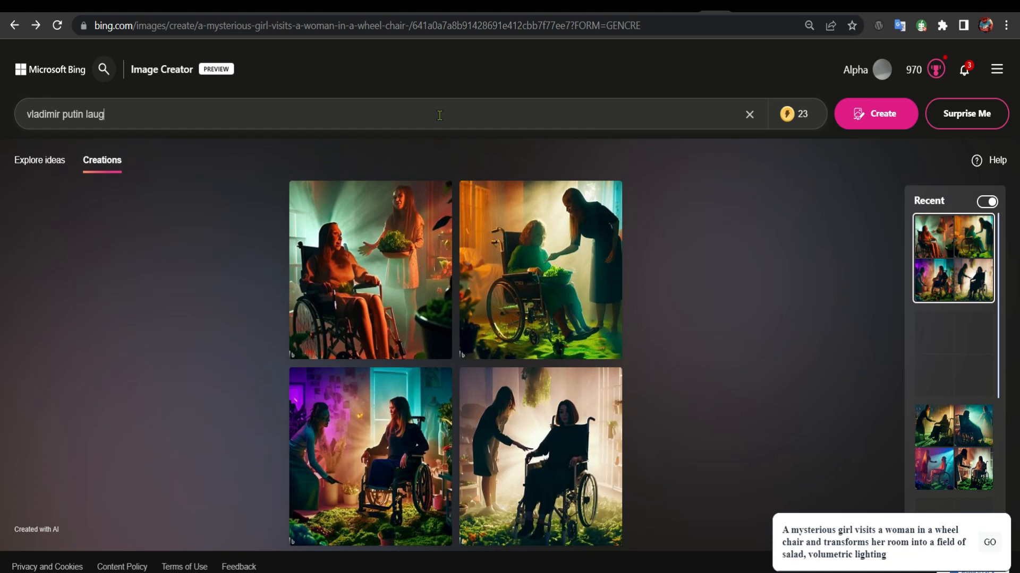
{"action": "type", "text": "hing and e"}
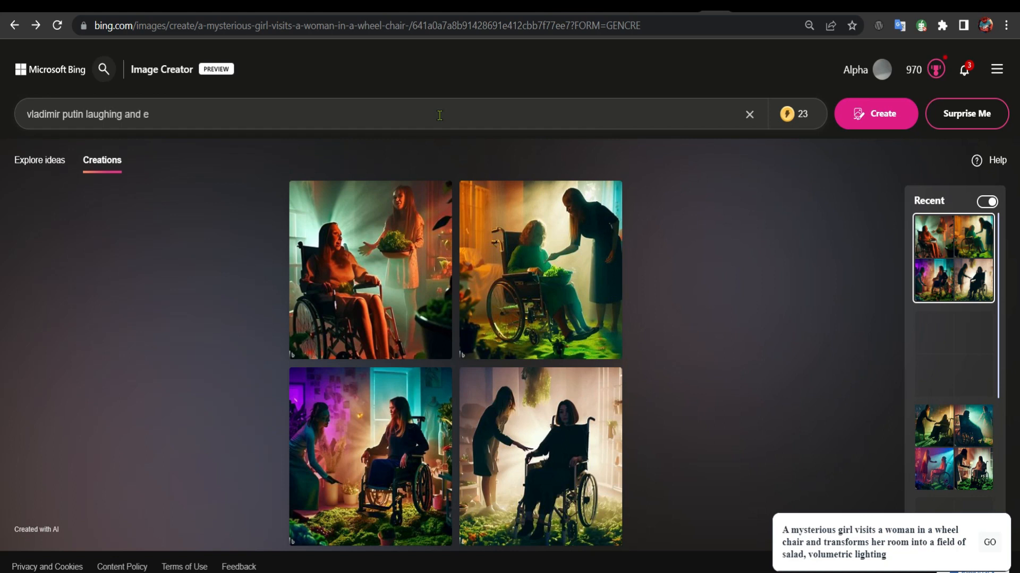
{"action": "type", "text": "ating fruit s"}
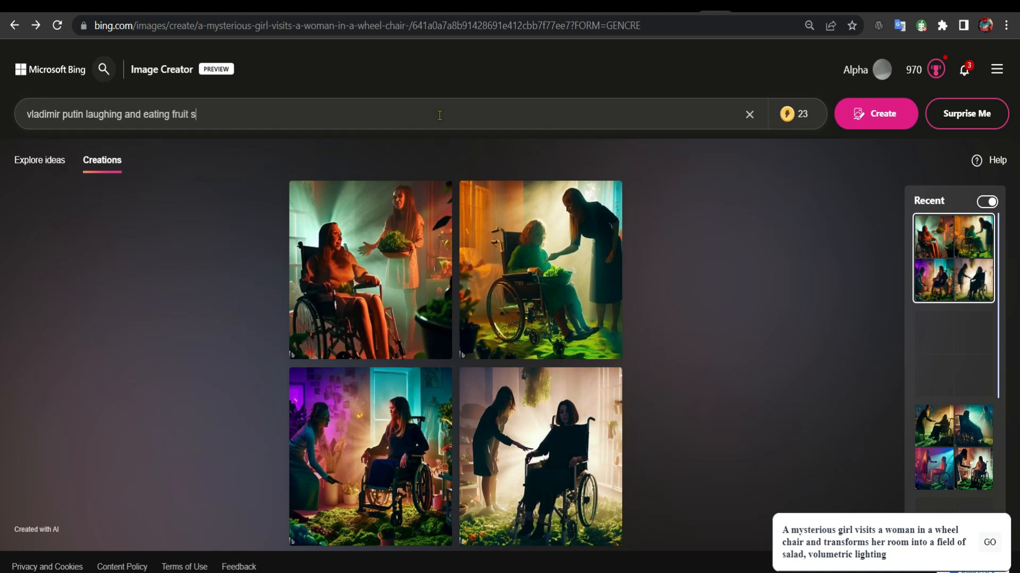
{"action": "type", "text": "alad from joe biden head"}
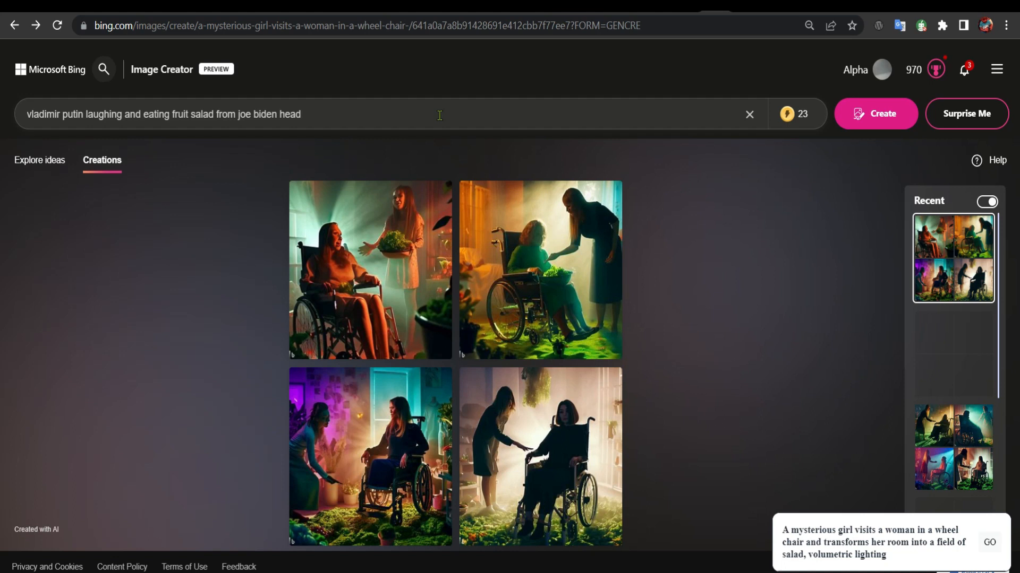
{"action": "type", "text": ", protocol photohraphy"}
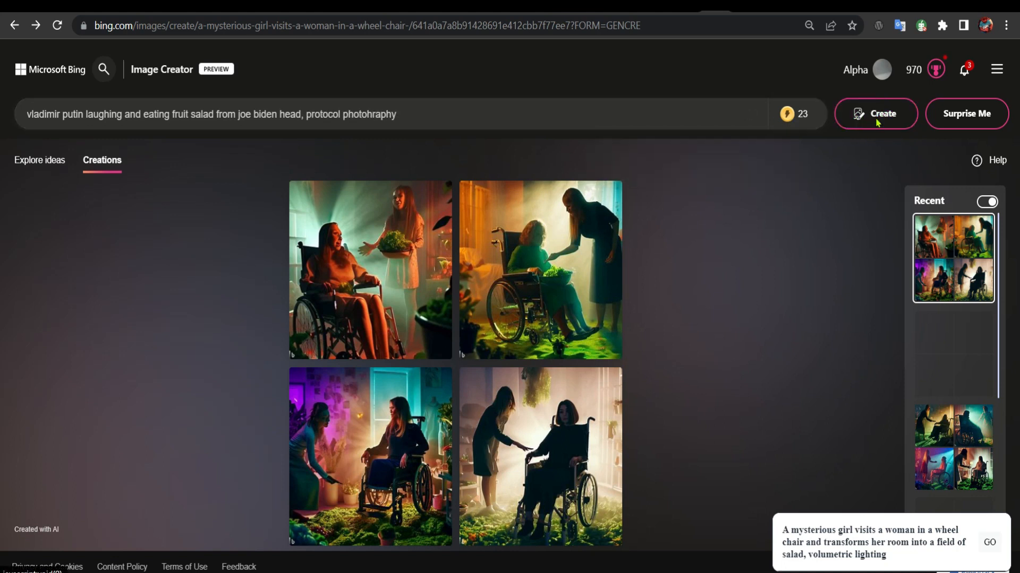
{"action": "left_click", "coordinate": [875, 114]}
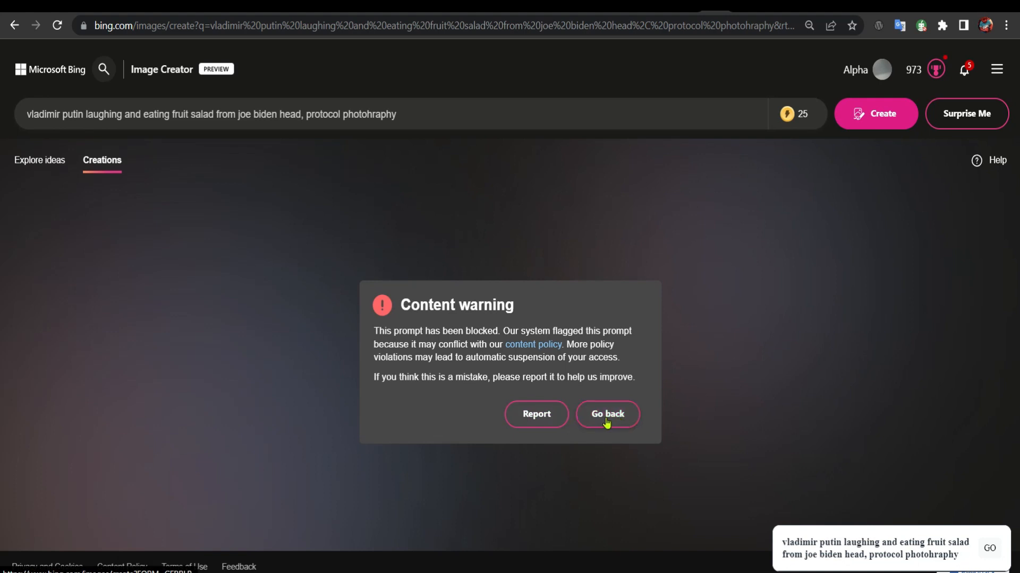
- Dismiss the content warning with Go back and begin the next prompt
{"action": "left_click", "coordinate": [607, 414]}
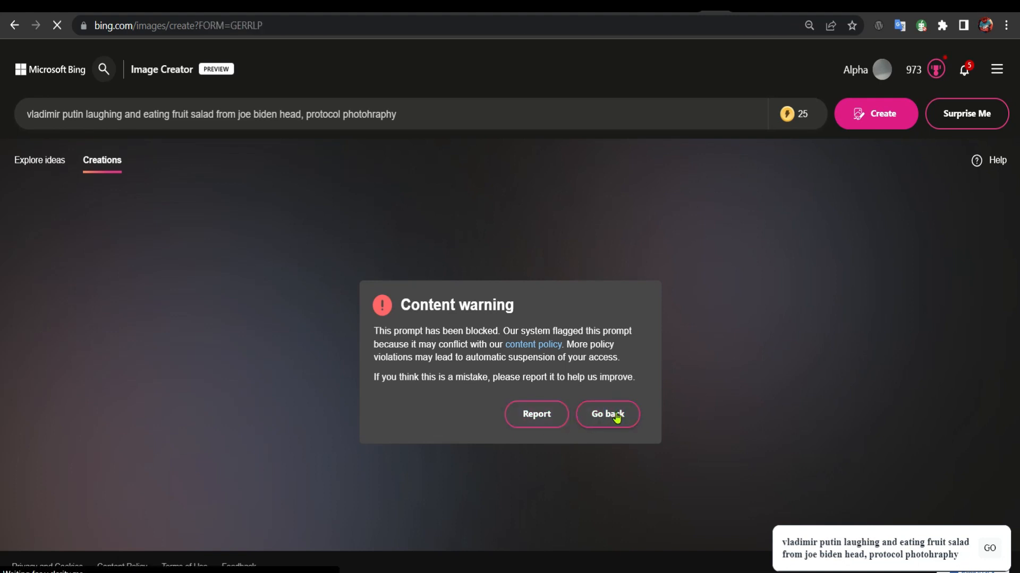
{"action": "left_click", "coordinate": [606, 415]}
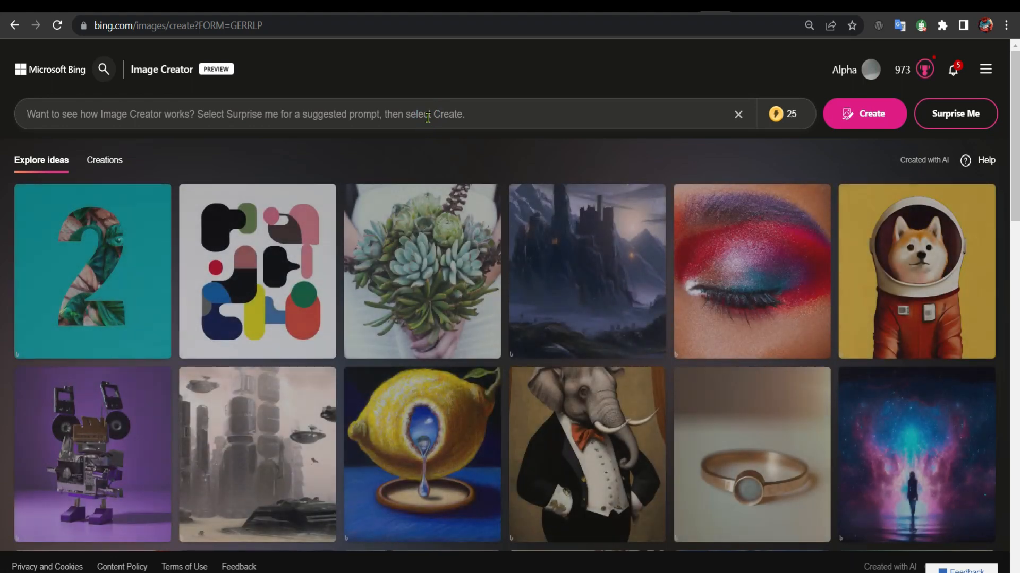
{"action": "type", "text": "an"}
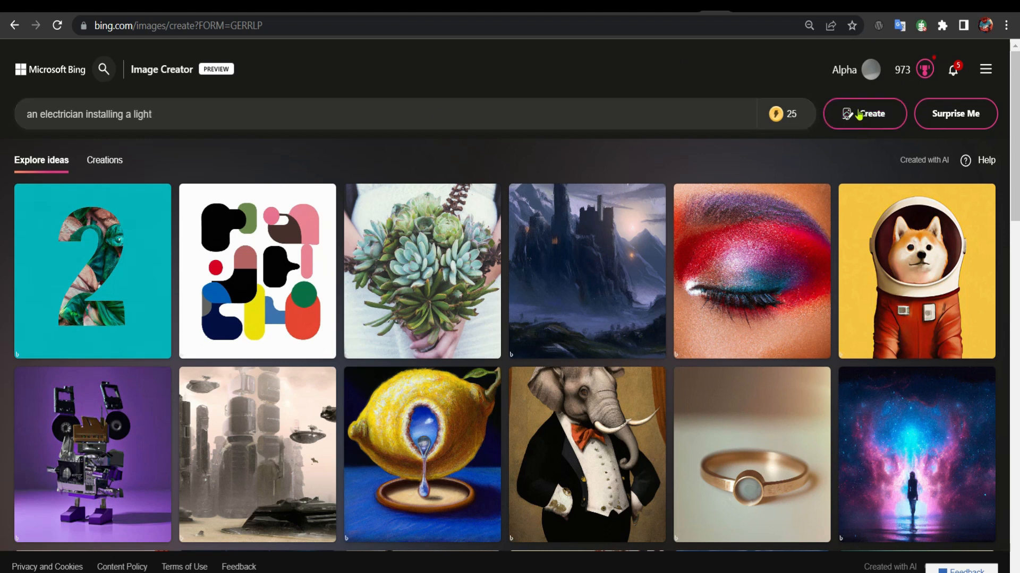
- Generate images for 'an electrician installing a light'
{"action": "left_click", "coordinate": [864, 114]}
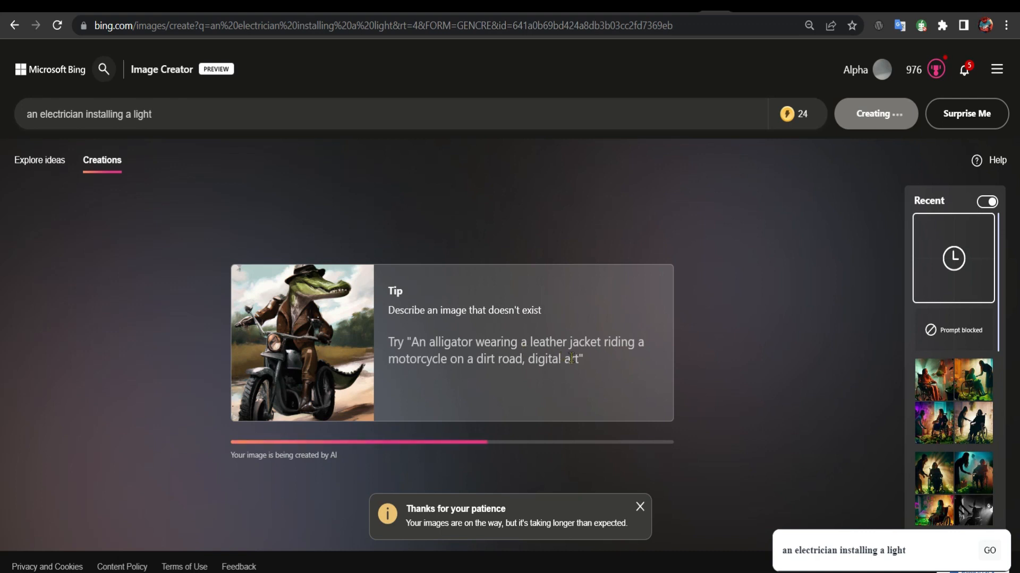
- Select and right-click the example prompt text in the tip while waiting
{"action": "left_click_drag", "start_coordinate": [414, 342], "coordinate": [578, 359]}
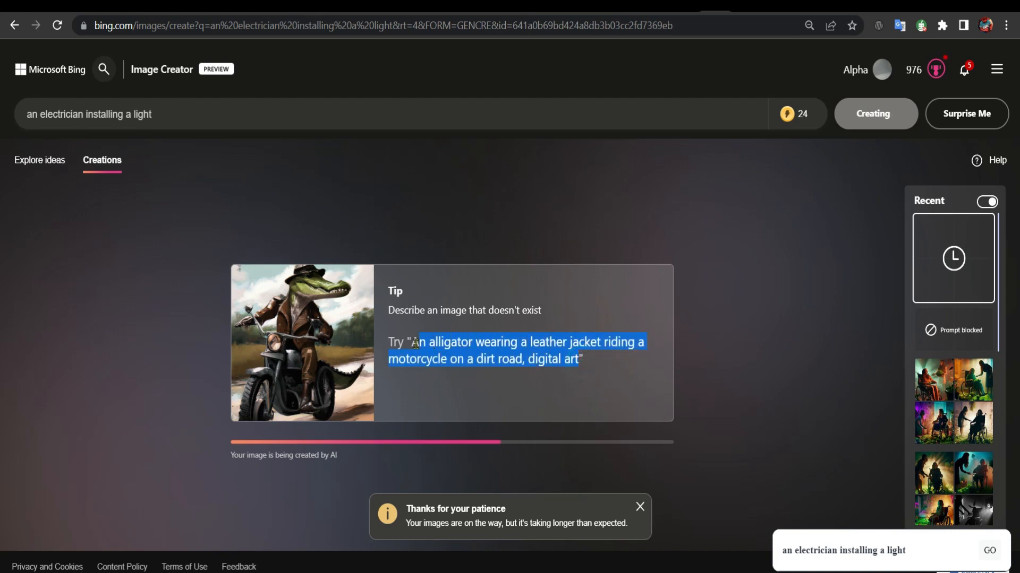
{"action": "right_click", "coordinate": [515, 343]}
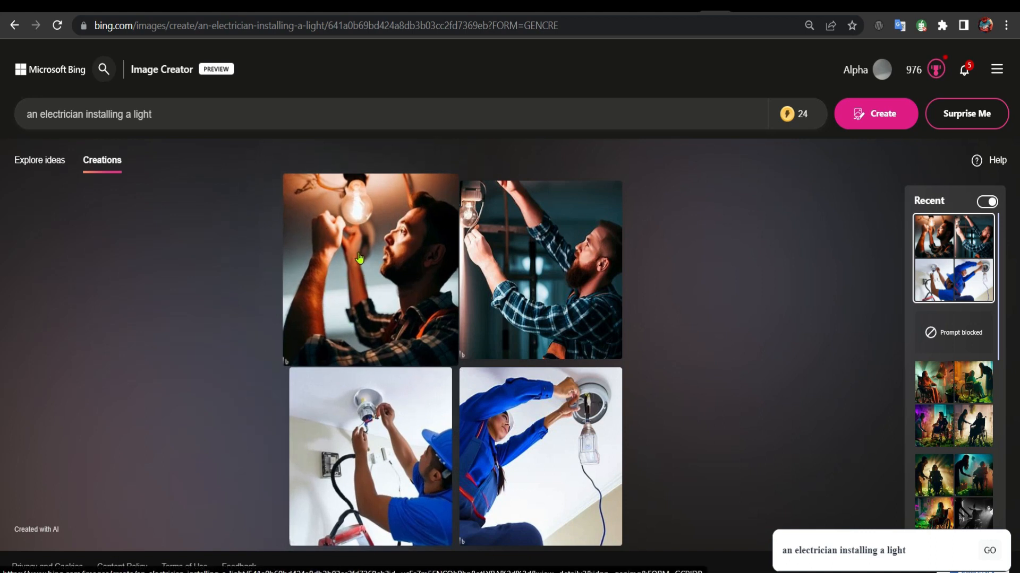
- Download the electrician bulb close-up as a JPEG and close its view
{"action": "left_click", "coordinate": [370, 269]}
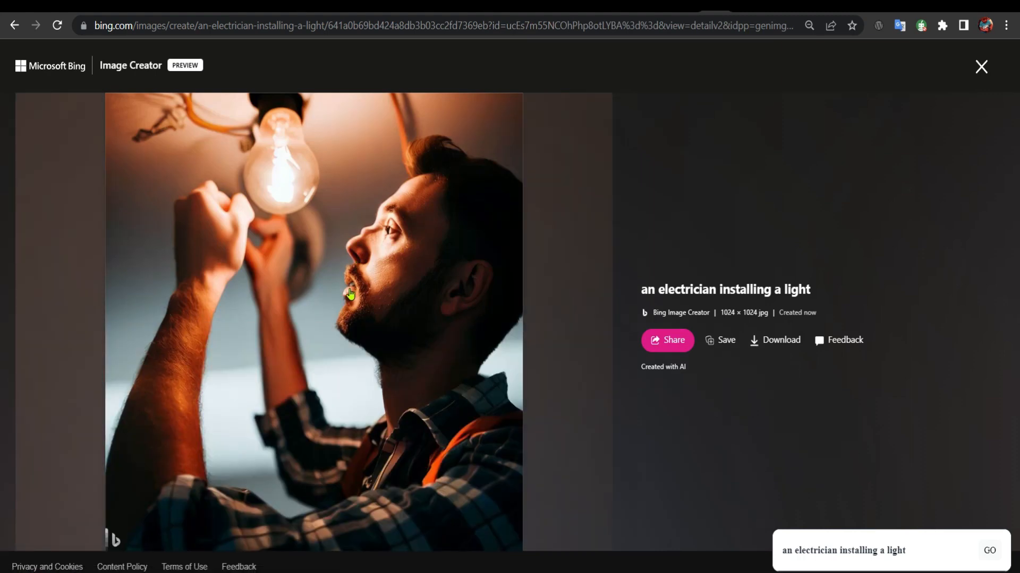
{"action": "mouse_move", "coordinate": [756, 351]}
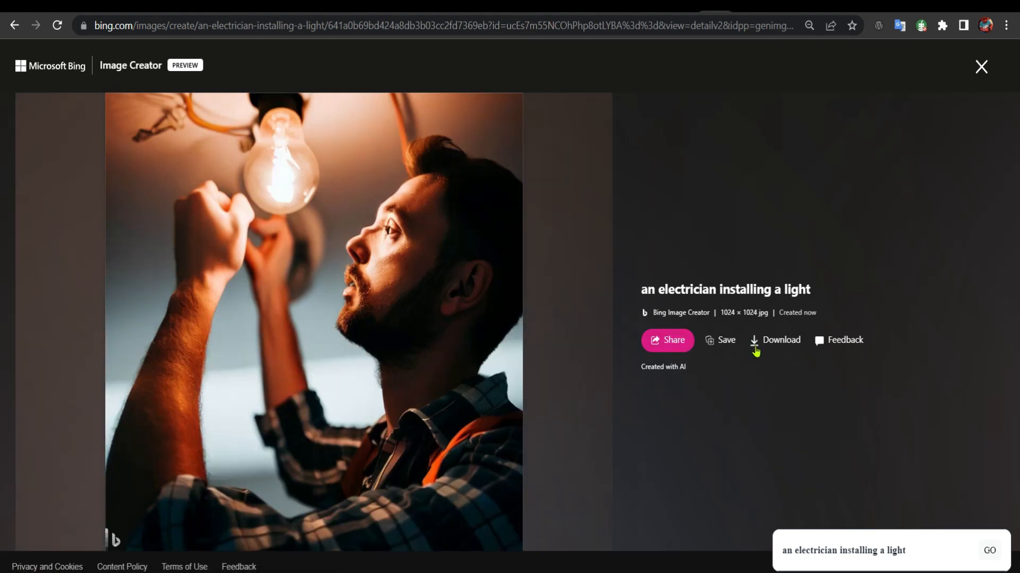
{"action": "left_click", "coordinate": [724, 340]}
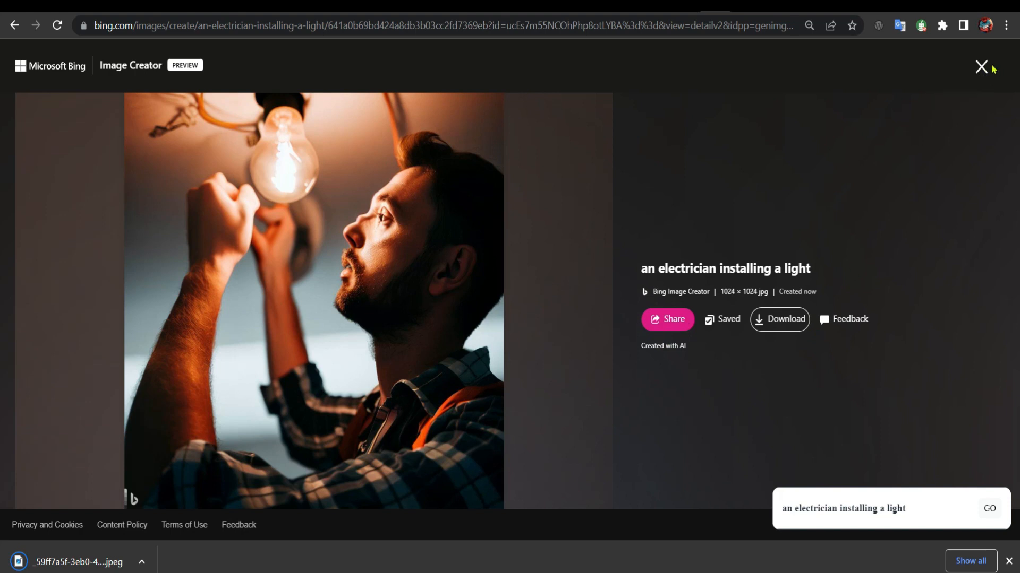
{"action": "mouse_move", "coordinate": [981, 67]}
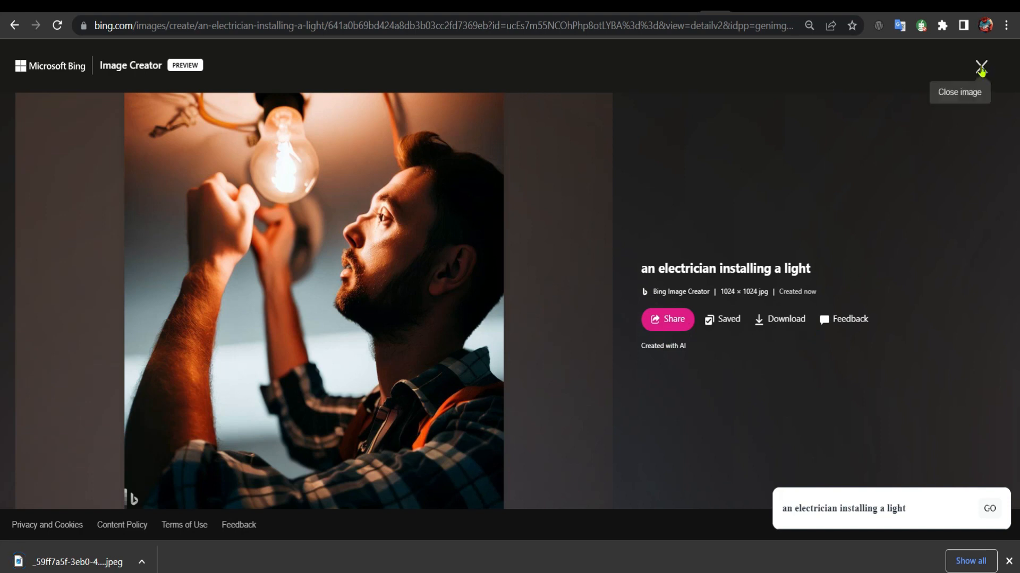
{"action": "left_click", "coordinate": [982, 67]}
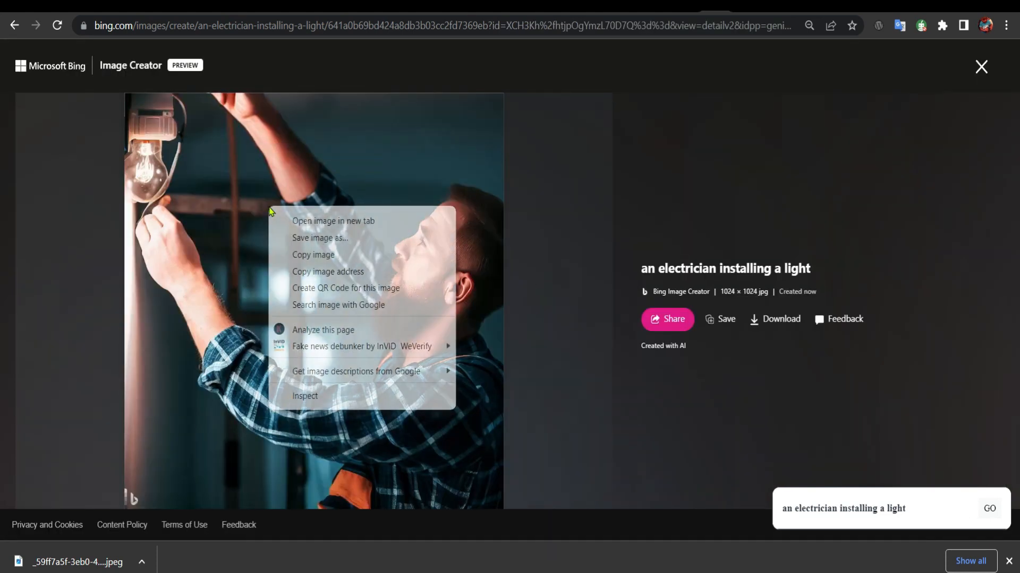
- Download the second electrician image as a JPEG and close it
{"action": "left_click", "coordinate": [325, 242]}
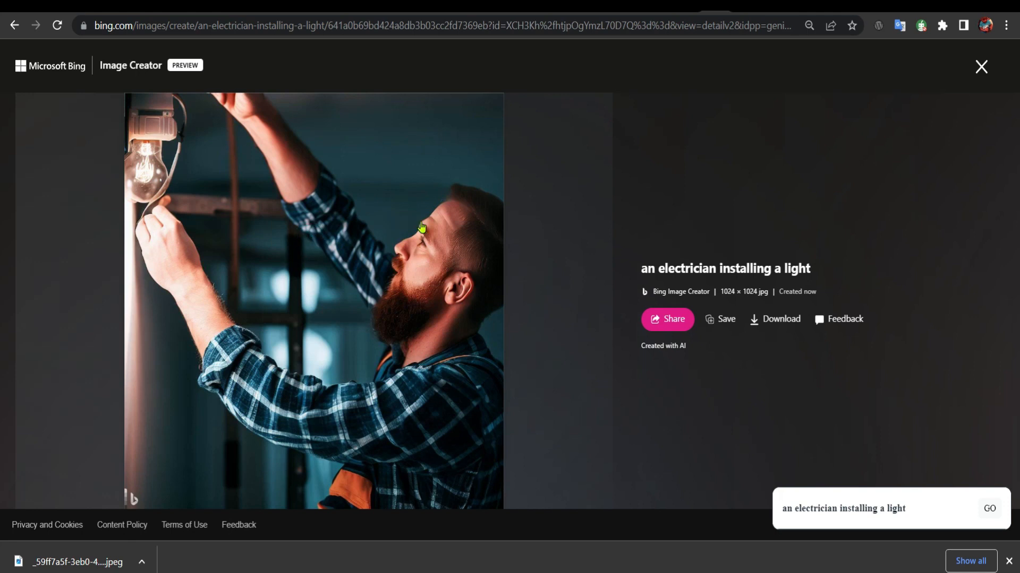
{"action": "mouse_move", "coordinate": [701, 383]}
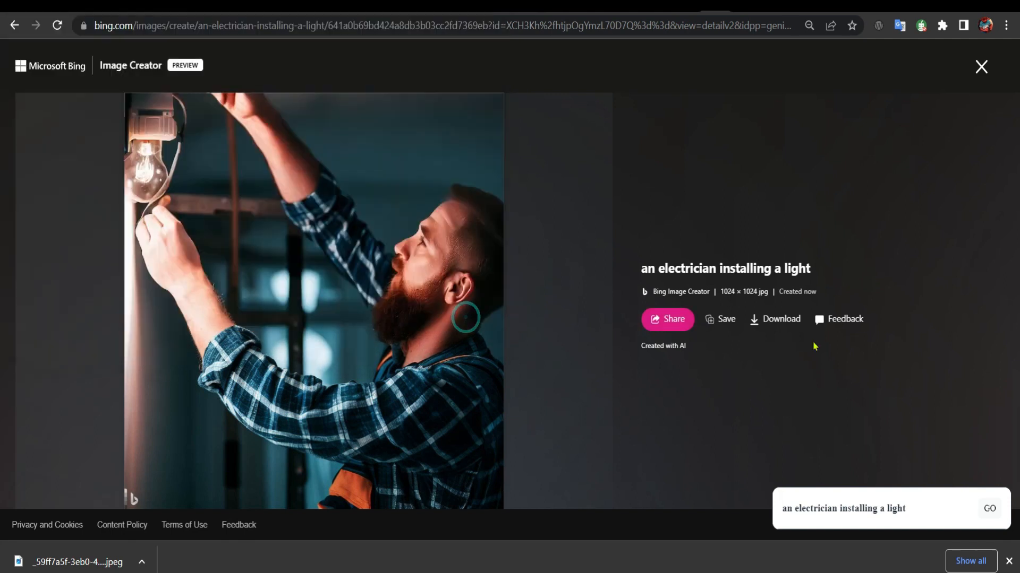
{"action": "left_click", "coordinate": [780, 319]}
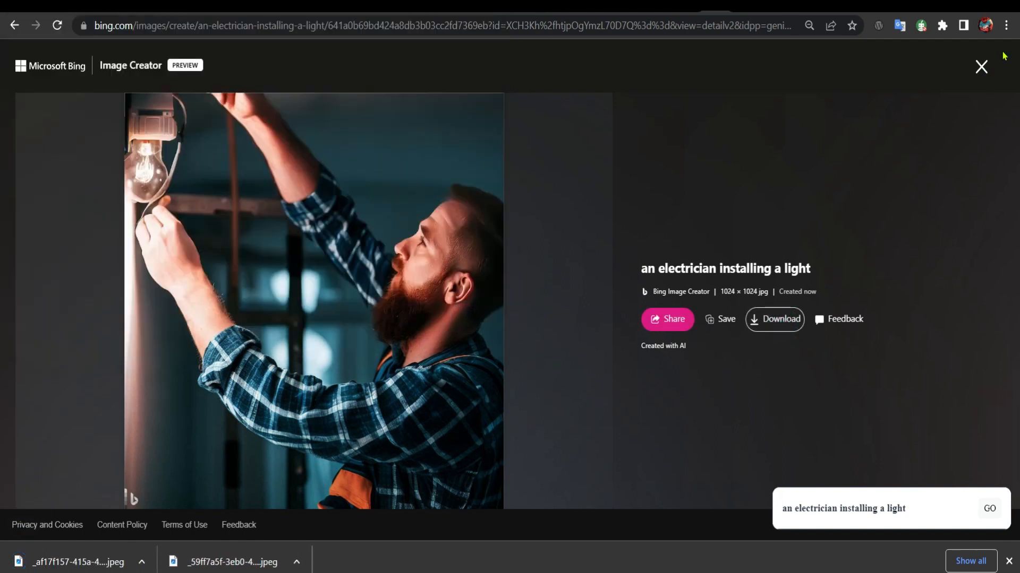
{"action": "mouse_move", "coordinate": [981, 67]}
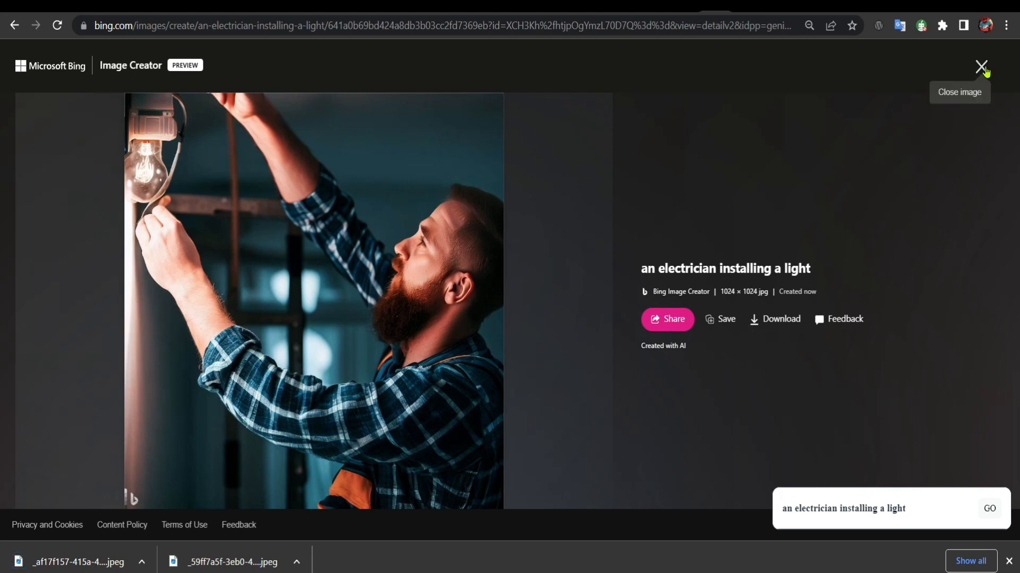
{"action": "left_click", "coordinate": [981, 67]}
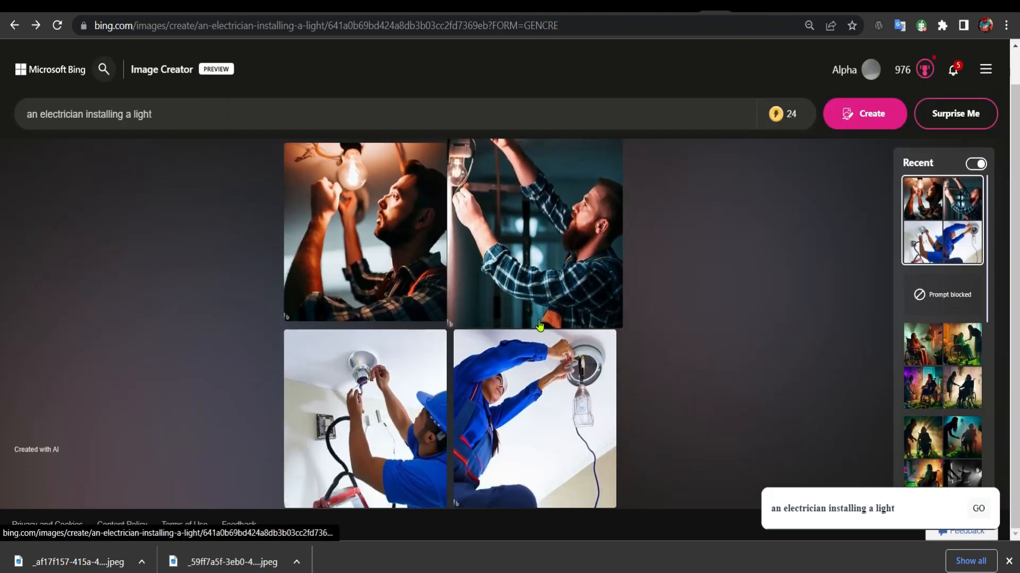